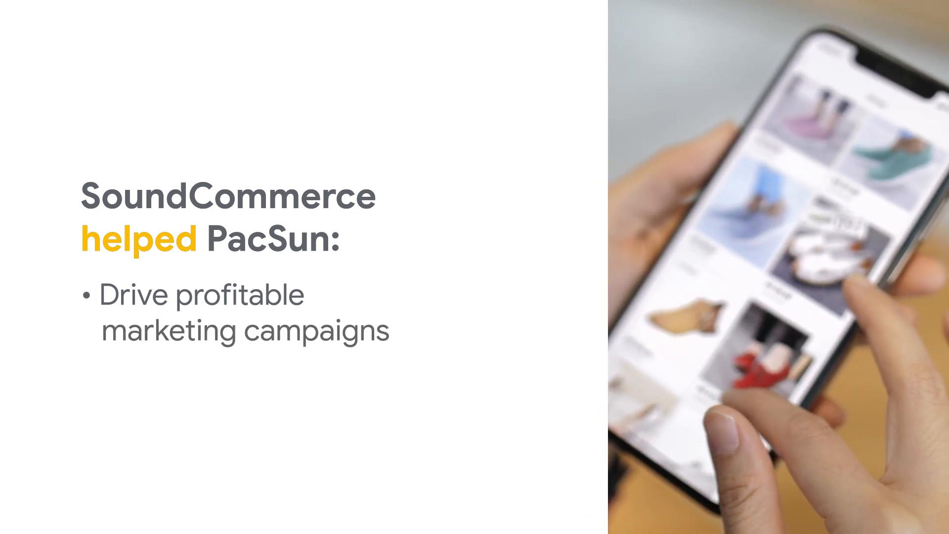
pyautogui.scroll(-3)
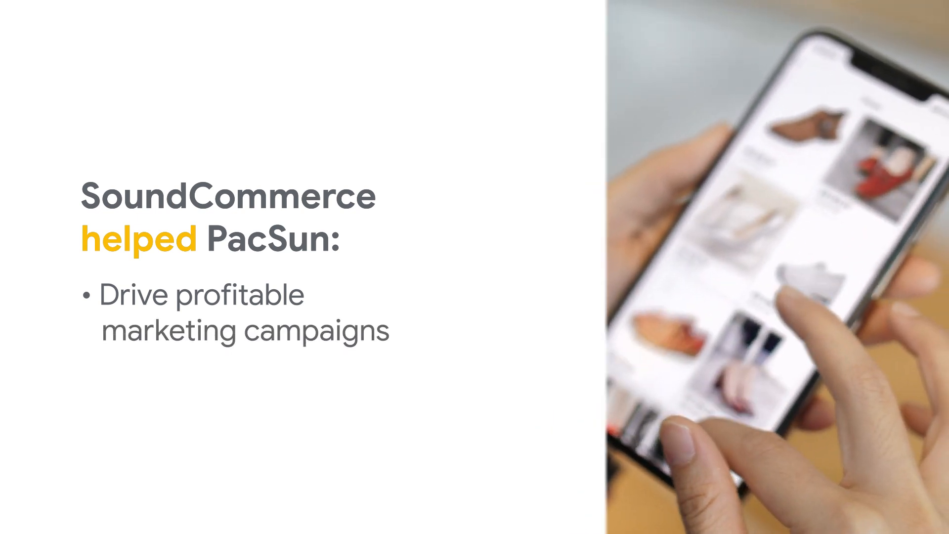